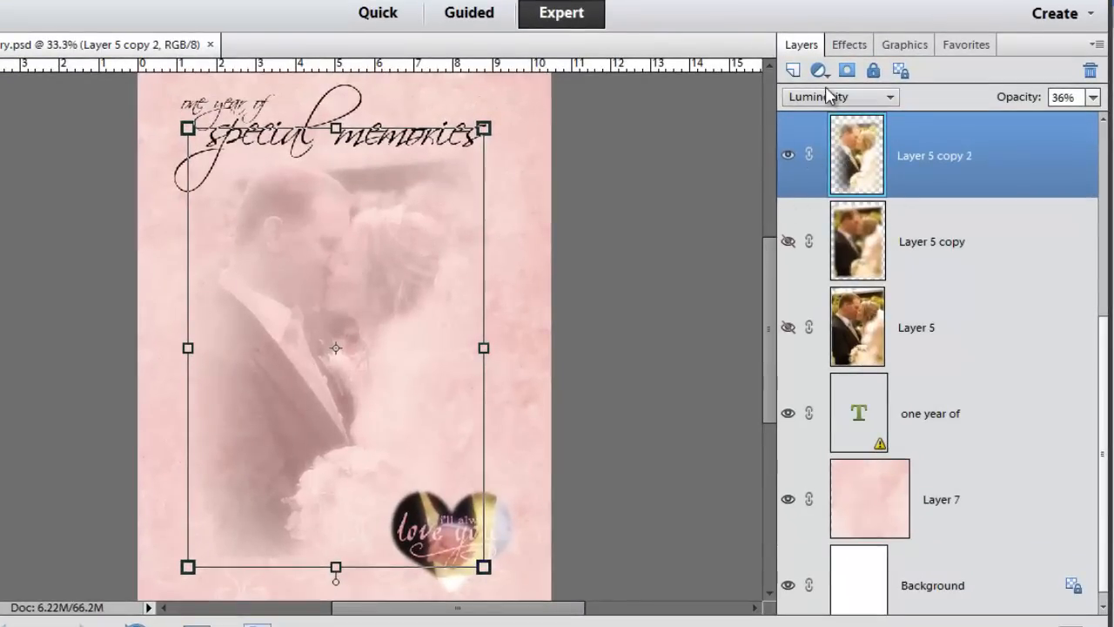
# Step: Set the wedding photo copy layer to 40% opacity and Luminosity blend mode
pyautogui.click(835, 97)
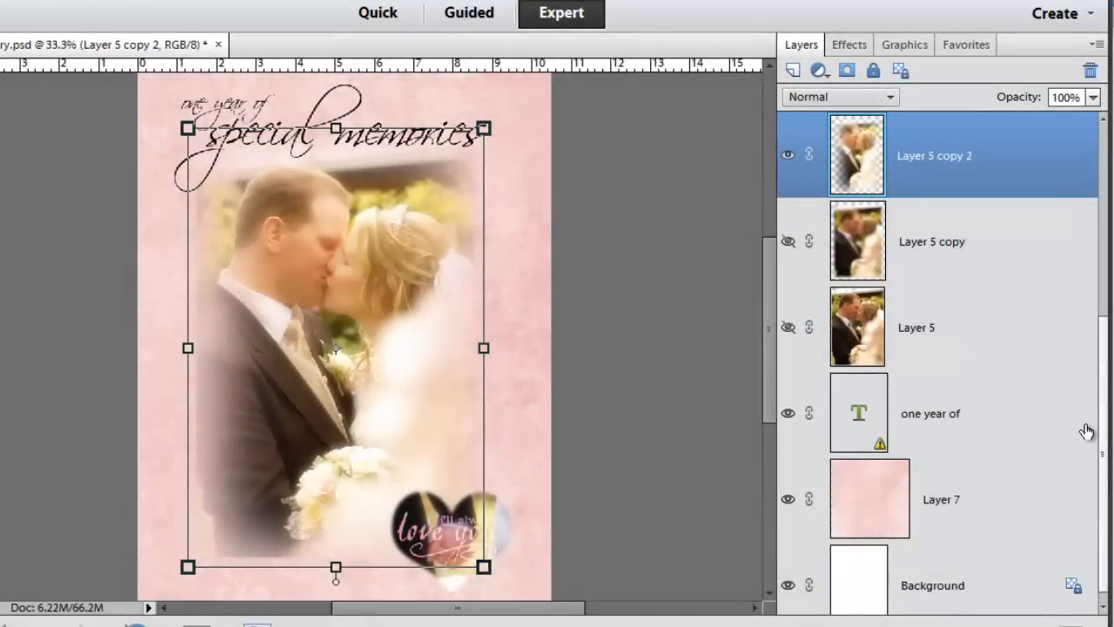
pyautogui.moveTo(1085, 418)
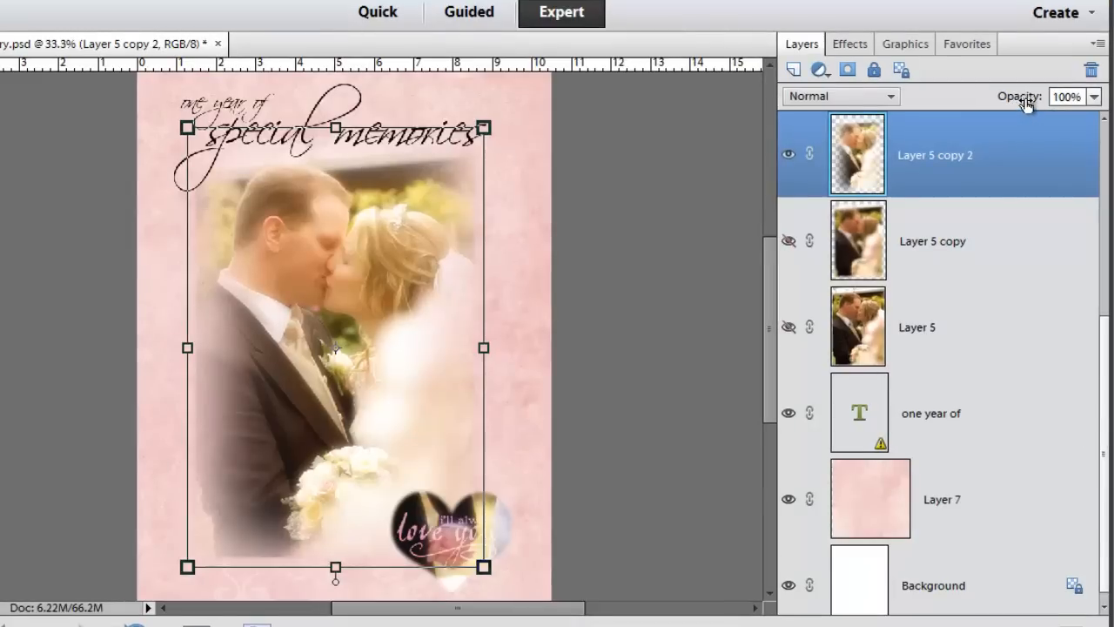
pyautogui.click(1093, 96)
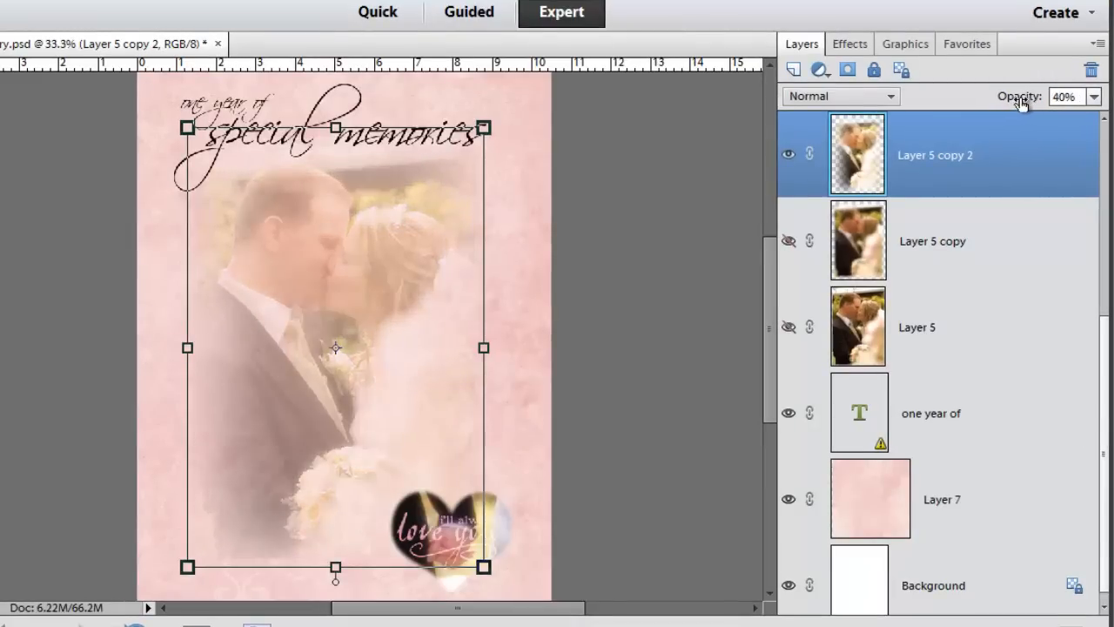
pyautogui.click(840, 96)
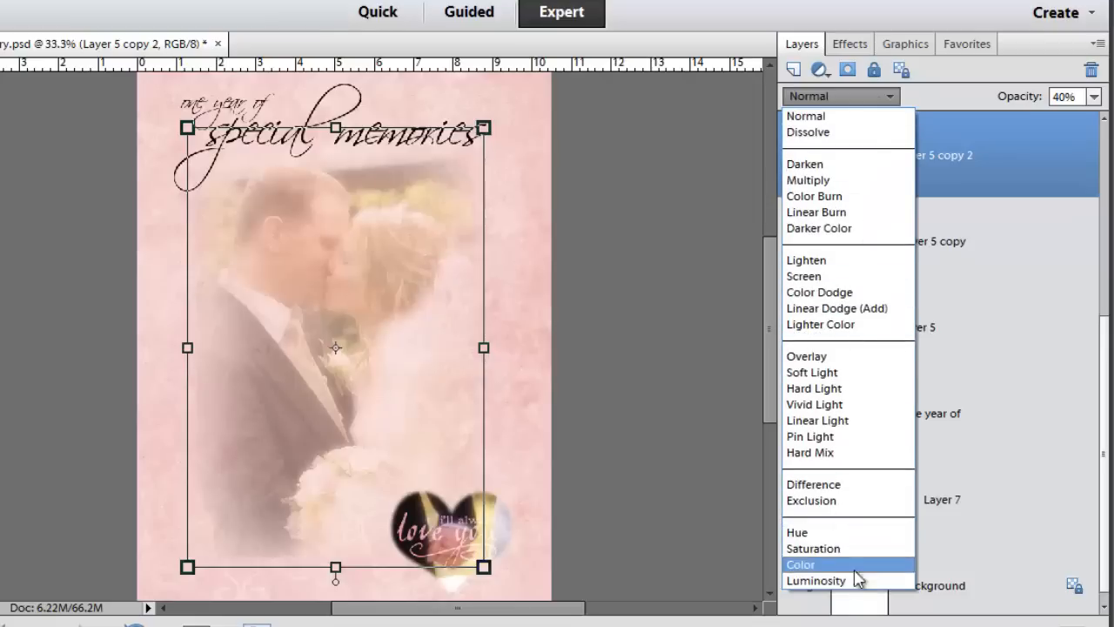
pyautogui.click(815, 581)
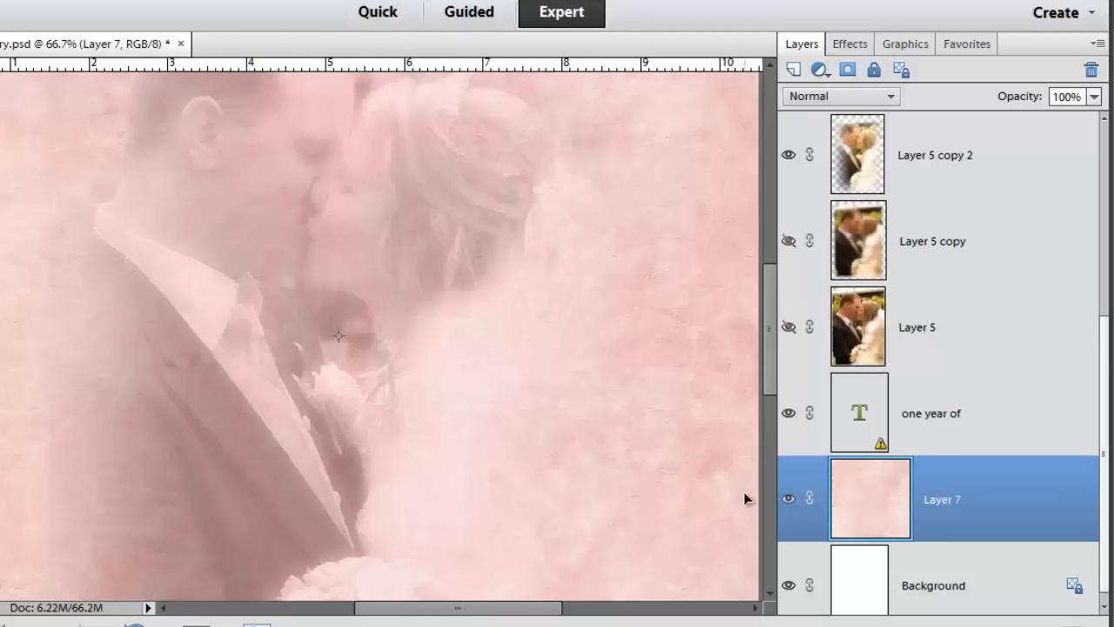
pyautogui.moveTo(773, 468)
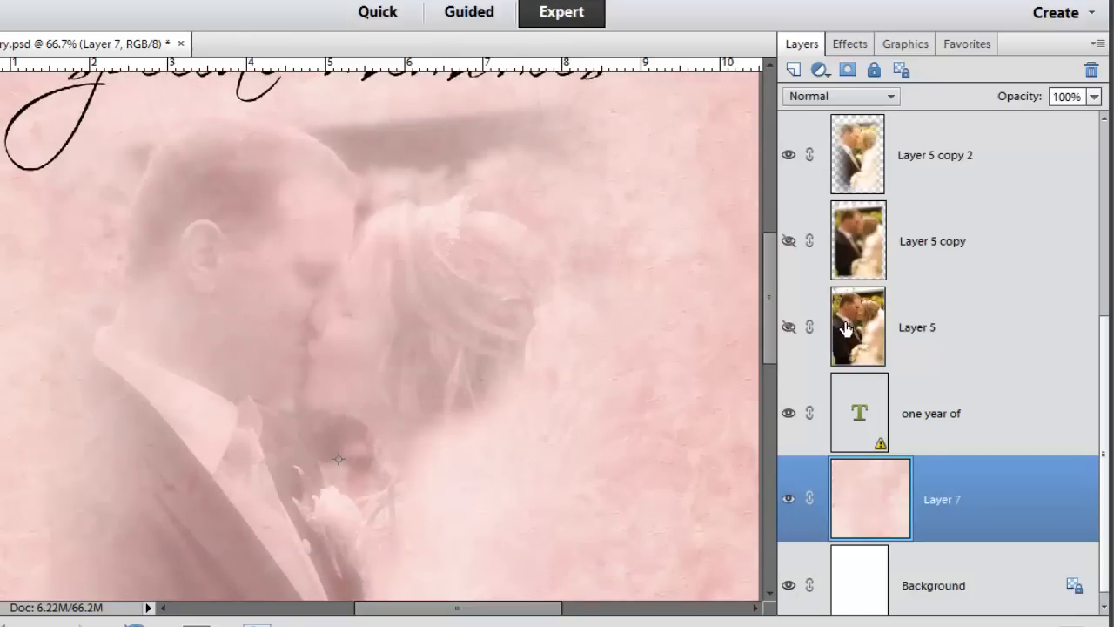
pyautogui.moveTo(945, 141)
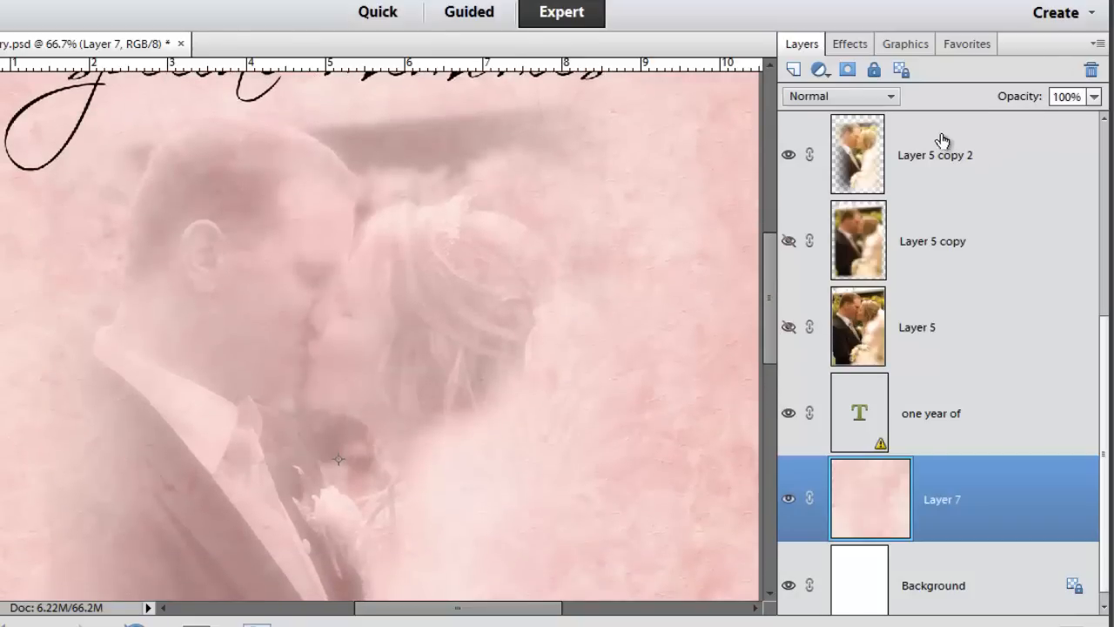
# Step: Select Layer 8, the 'I'll always love you' word art layer
pyautogui.click(935, 155)
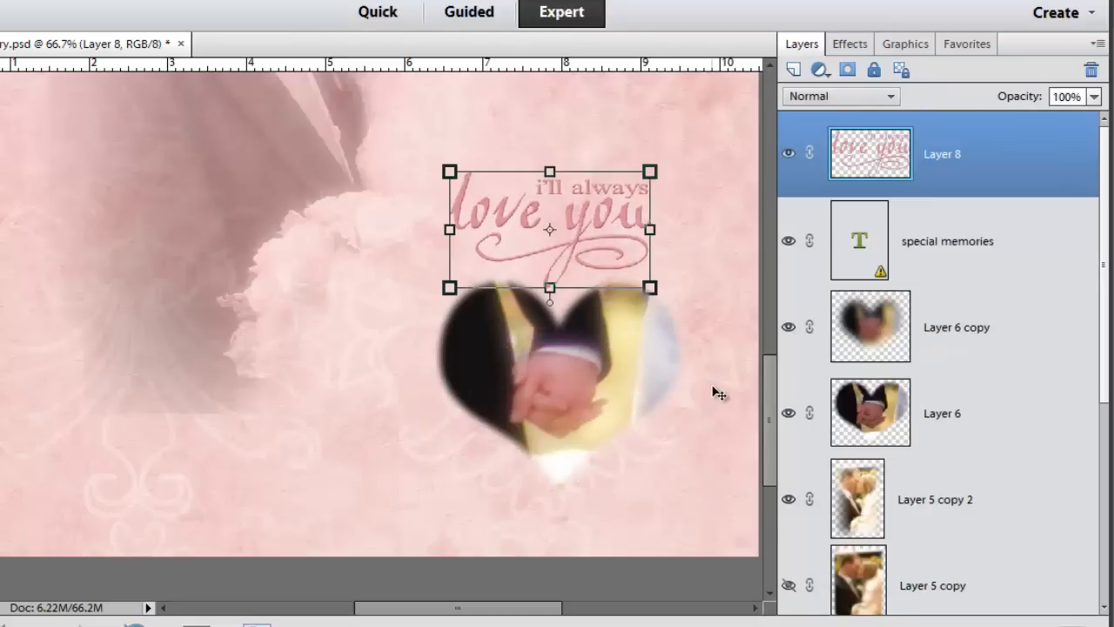
# Step: Drag the 'I'll always love you' word art onto the heart photo and set Screen blend mode
pyautogui.moveTo(550, 228); pyautogui.dragTo(549, 383)
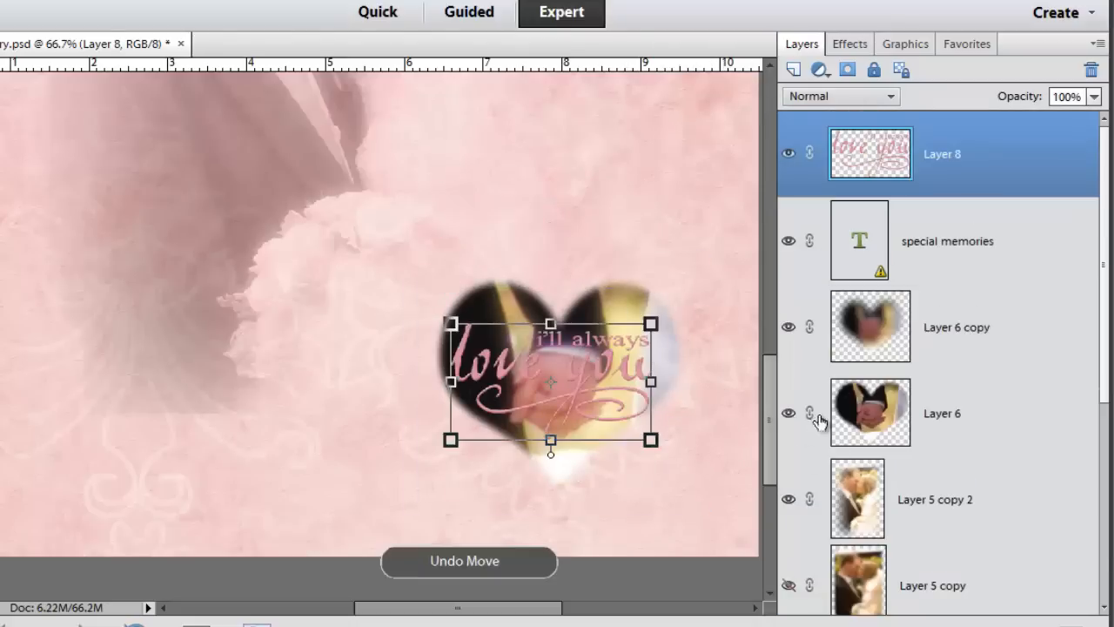
pyautogui.click(838, 95)
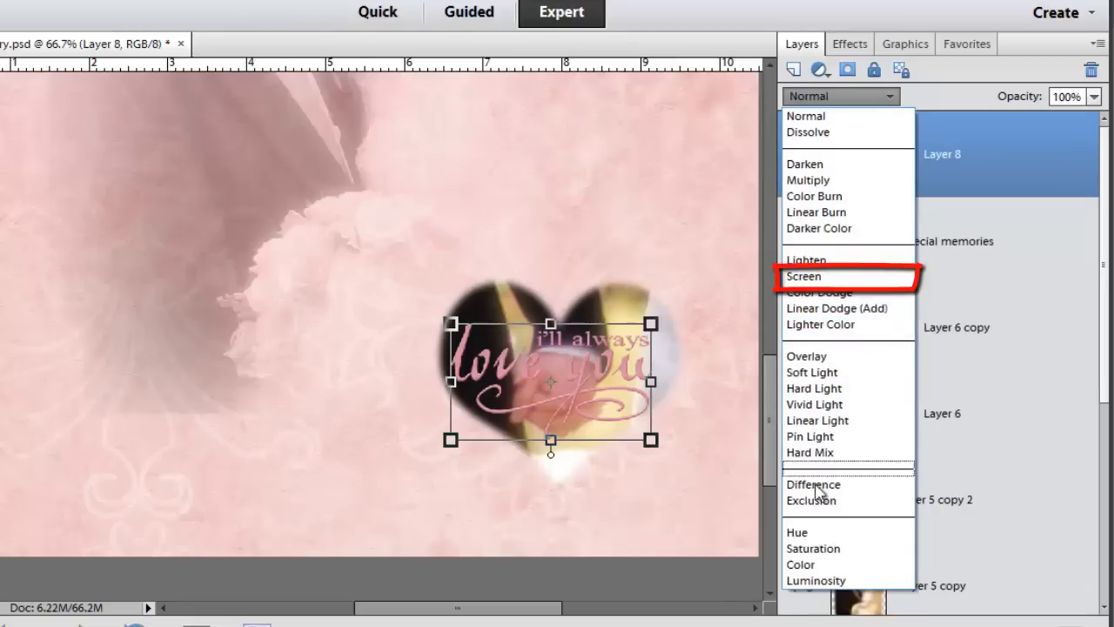
pyautogui.click(803, 276)
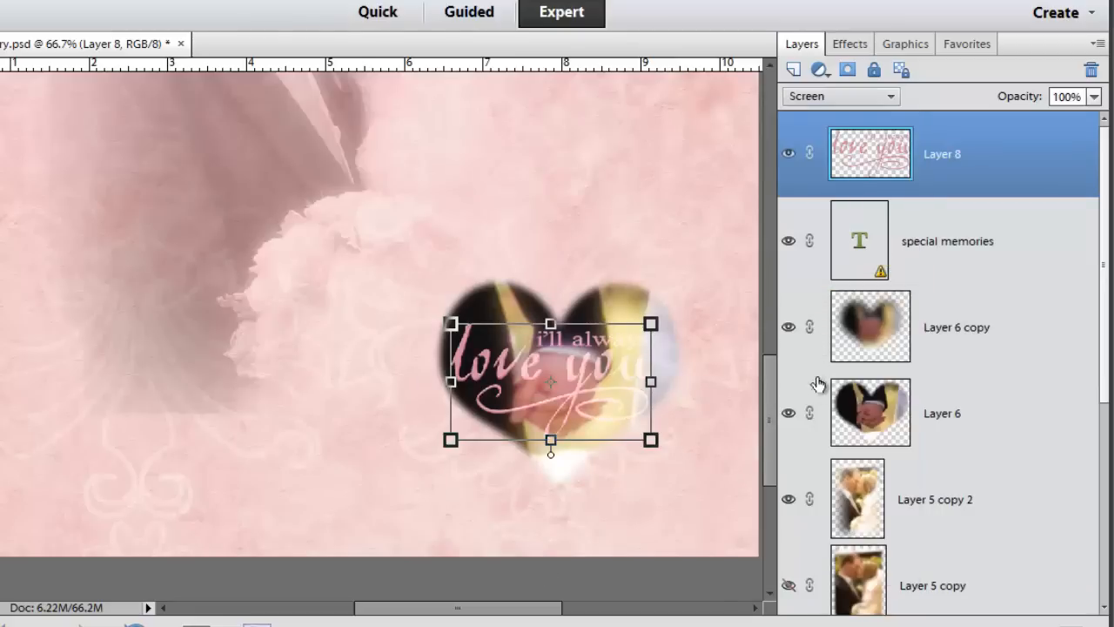
pyautogui.moveTo(728, 461)
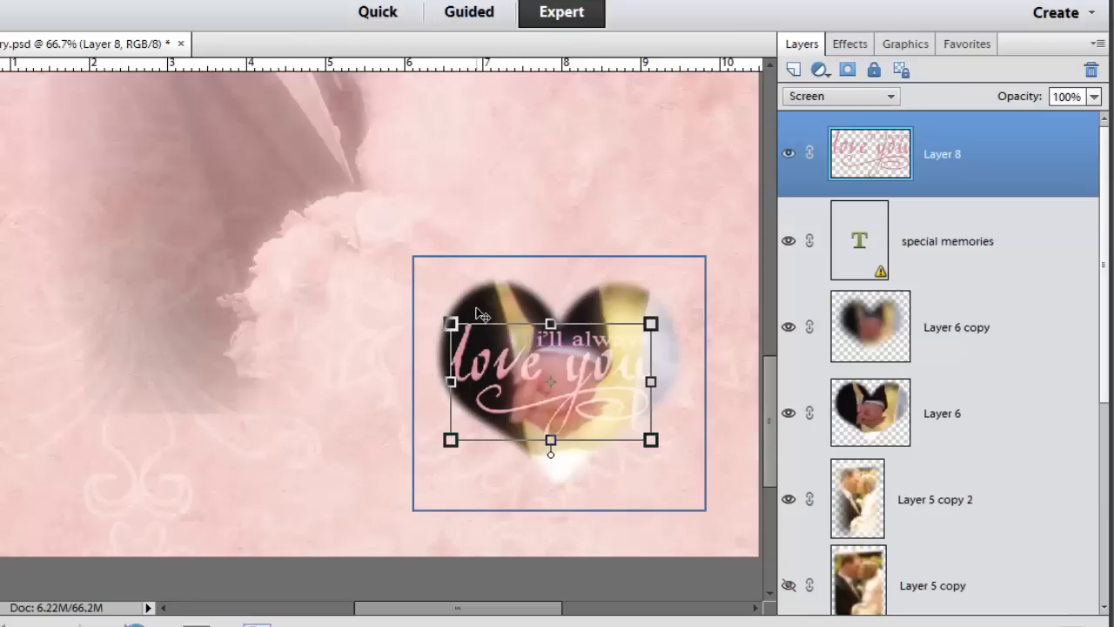
pyautogui.moveTo(495, 373)
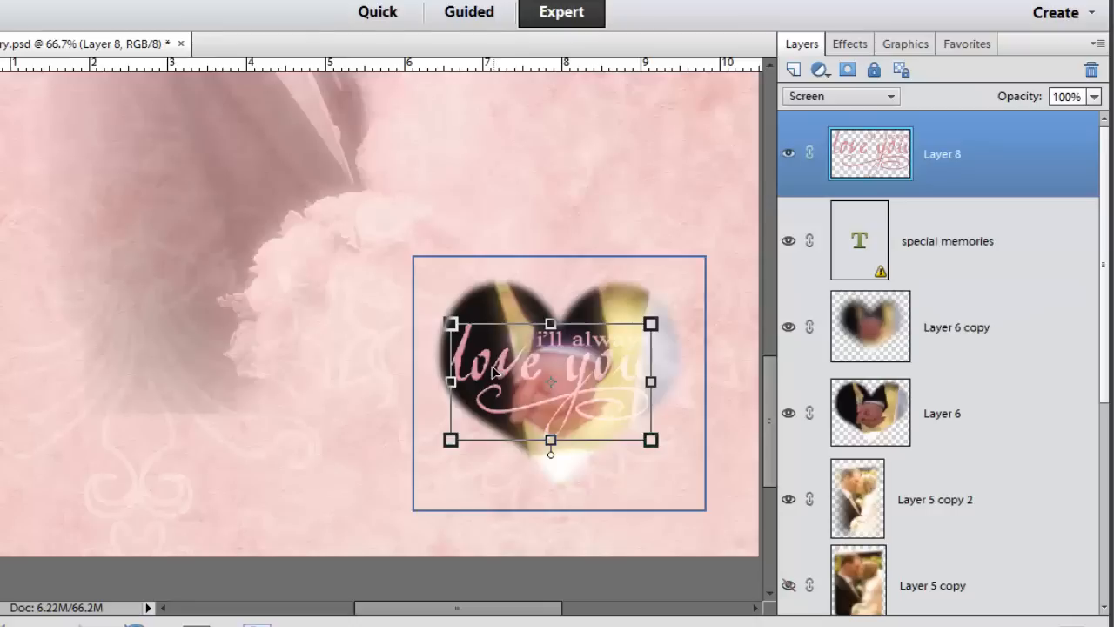
pyautogui.moveTo(470, 357)
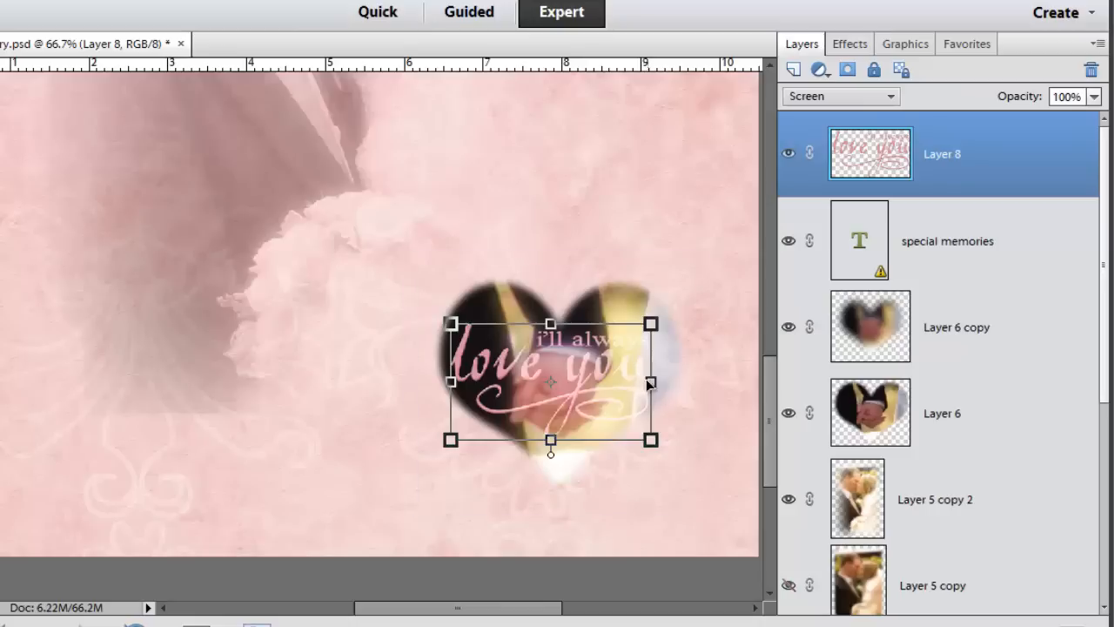
pyautogui.moveTo(666, 513)
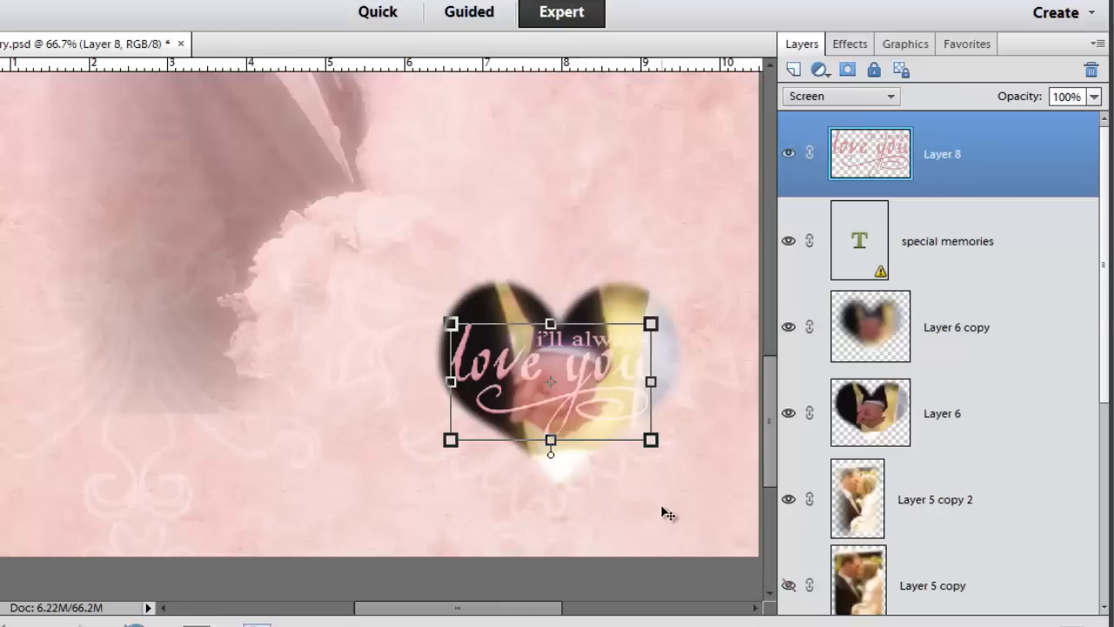
pyautogui.moveTo(690, 515)
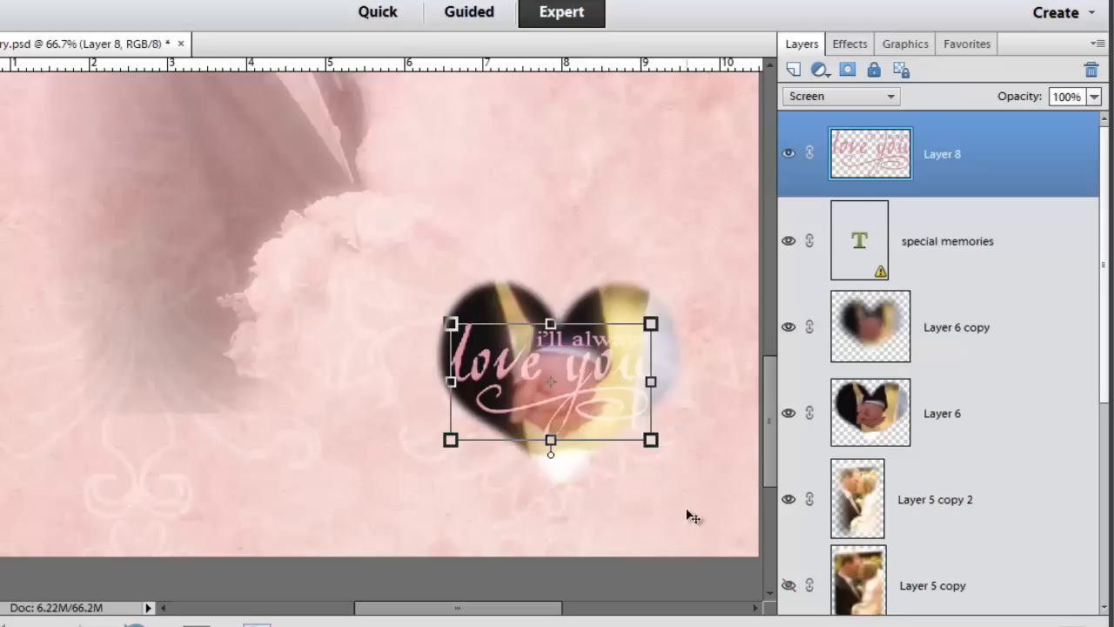
pyautogui.moveTo(629, 381)
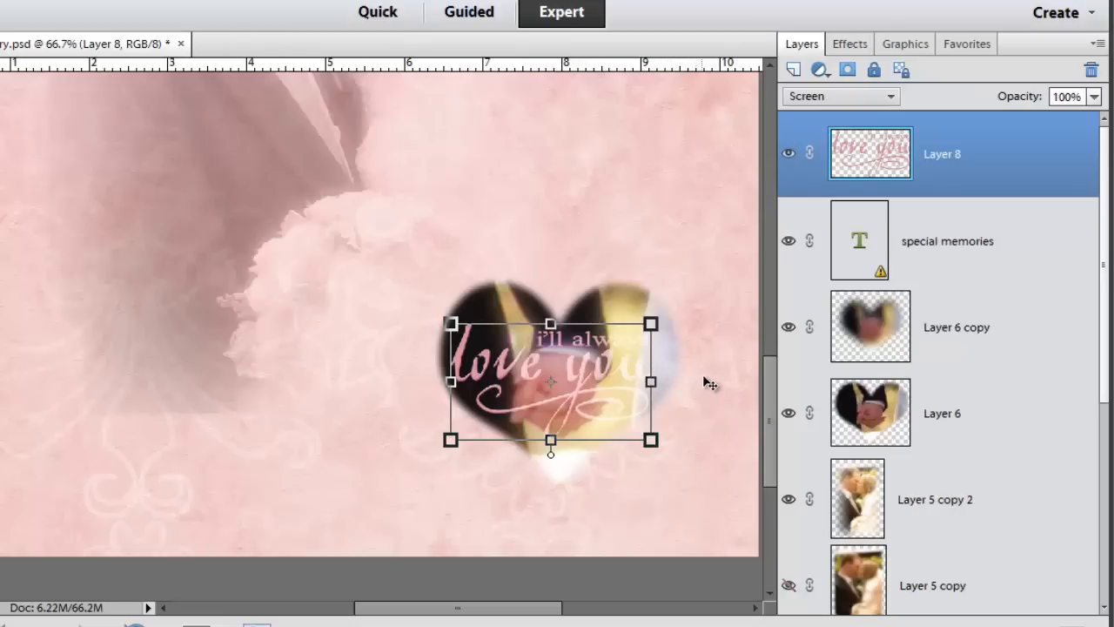
pyautogui.moveTo(727, 398)
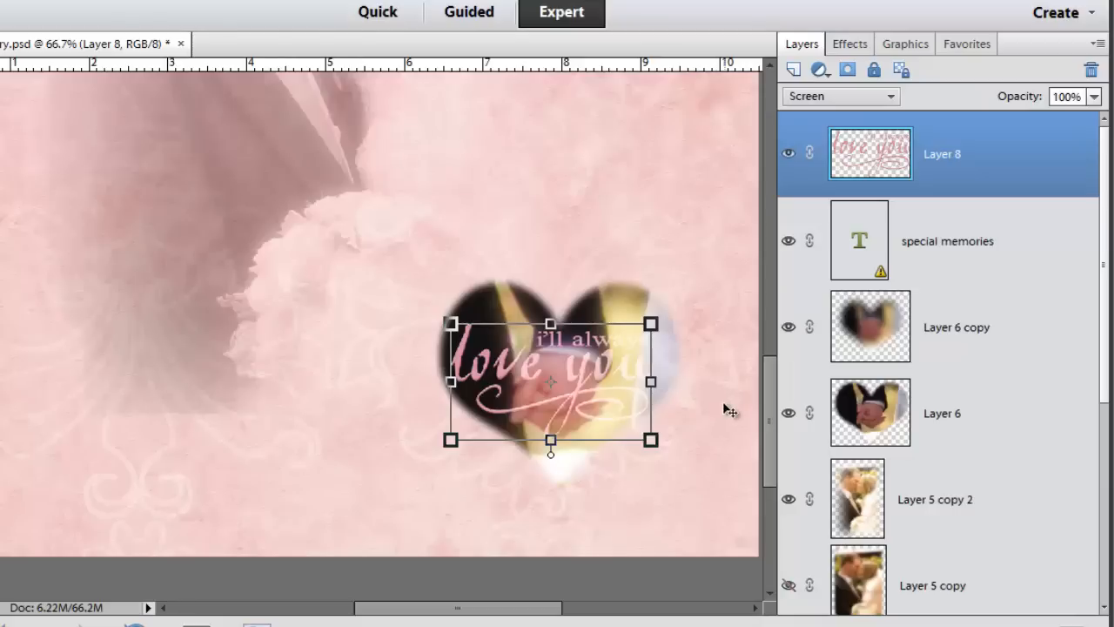
pyautogui.moveTo(737, 408)
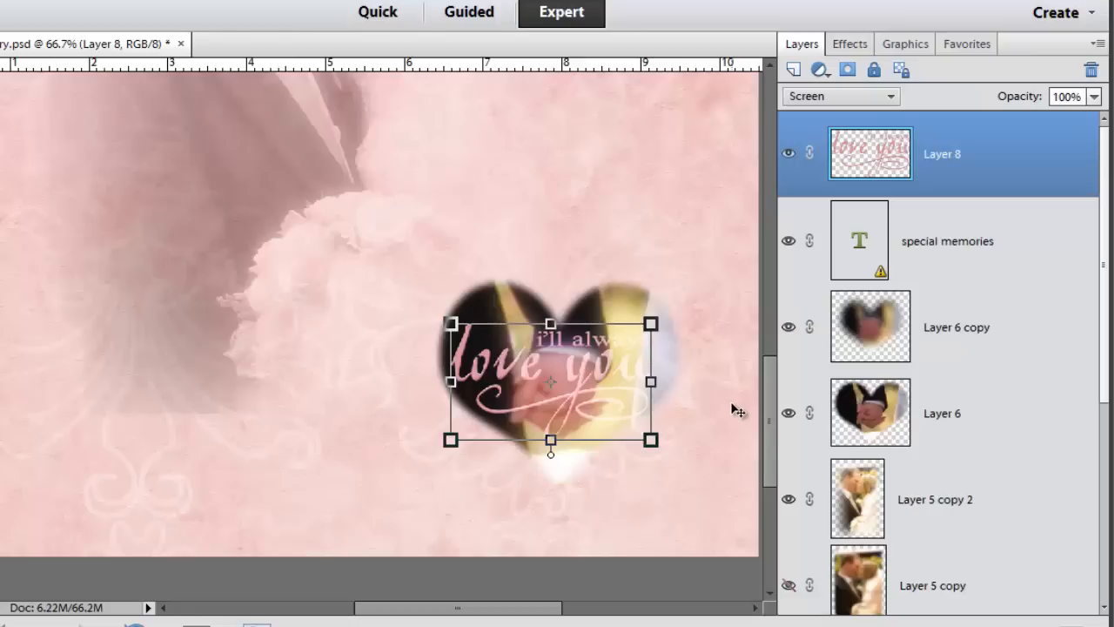
pyautogui.click(840, 95)
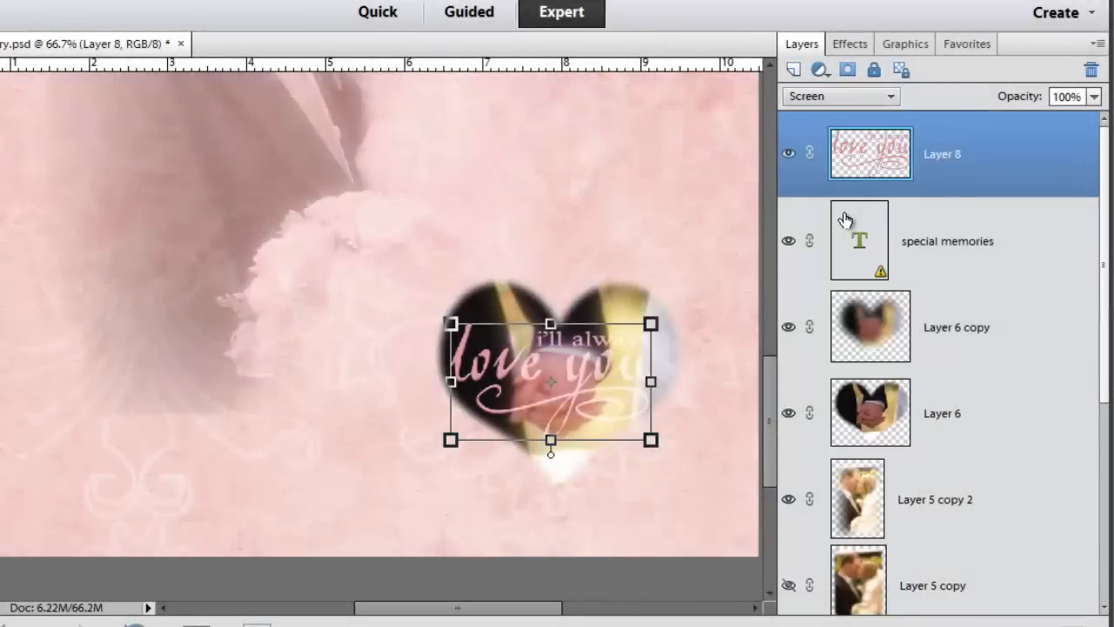
pyautogui.click(838, 95)
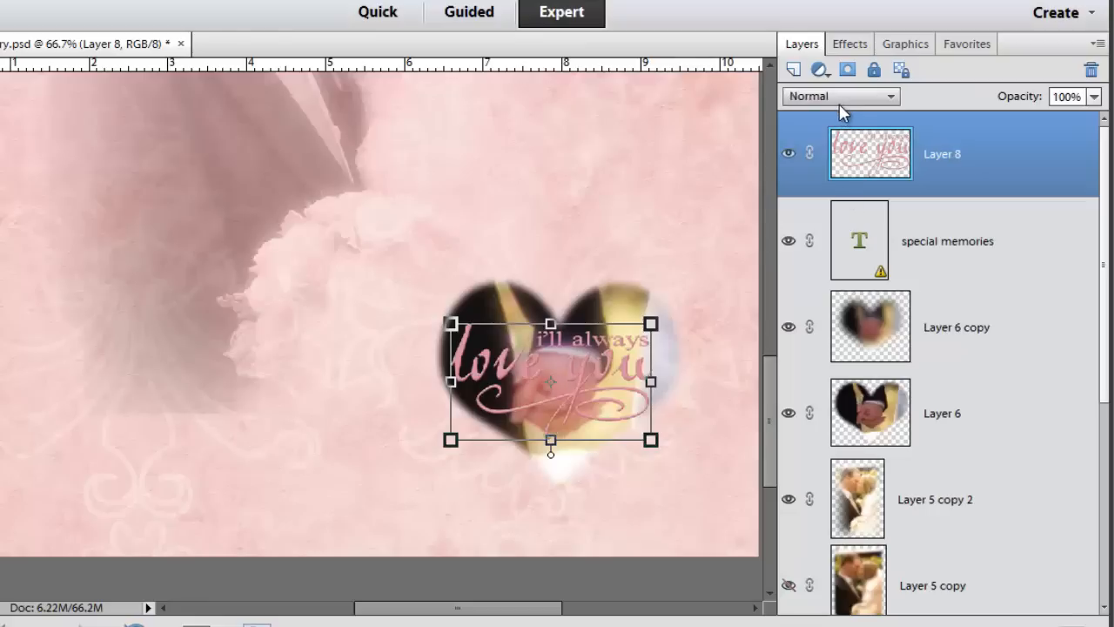
pyautogui.click(840, 95)
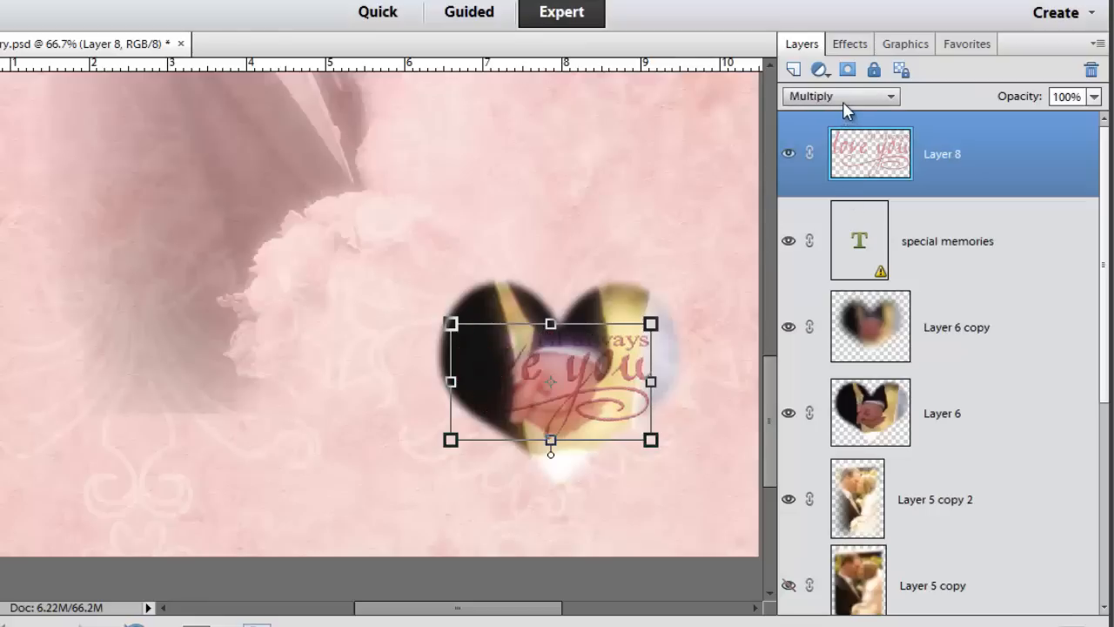
pyautogui.click(840, 96)
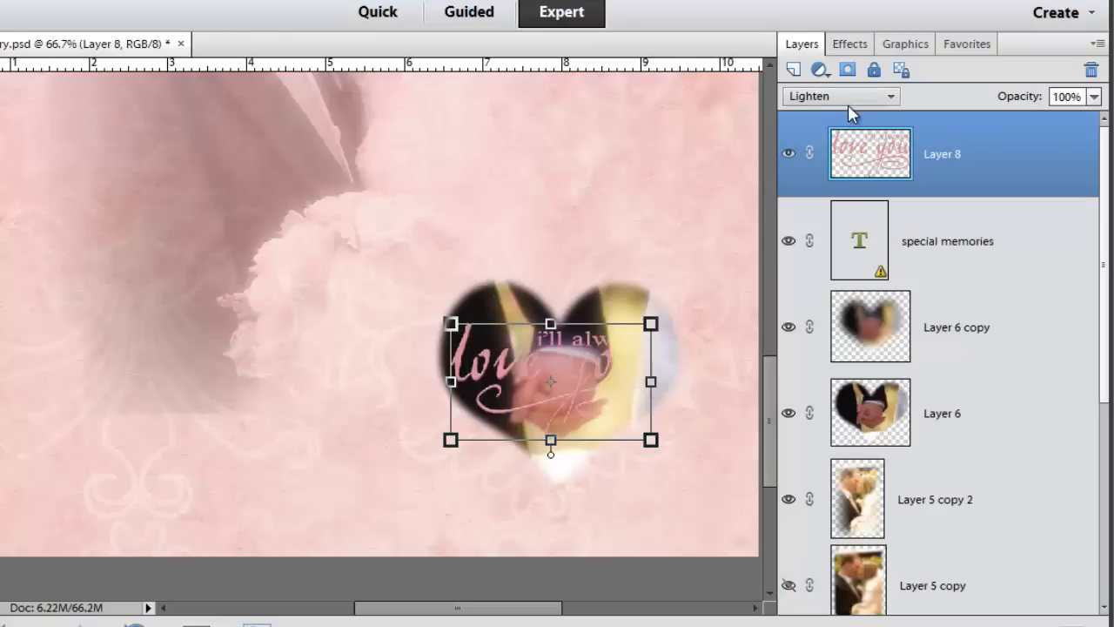
pyautogui.click(839, 96)
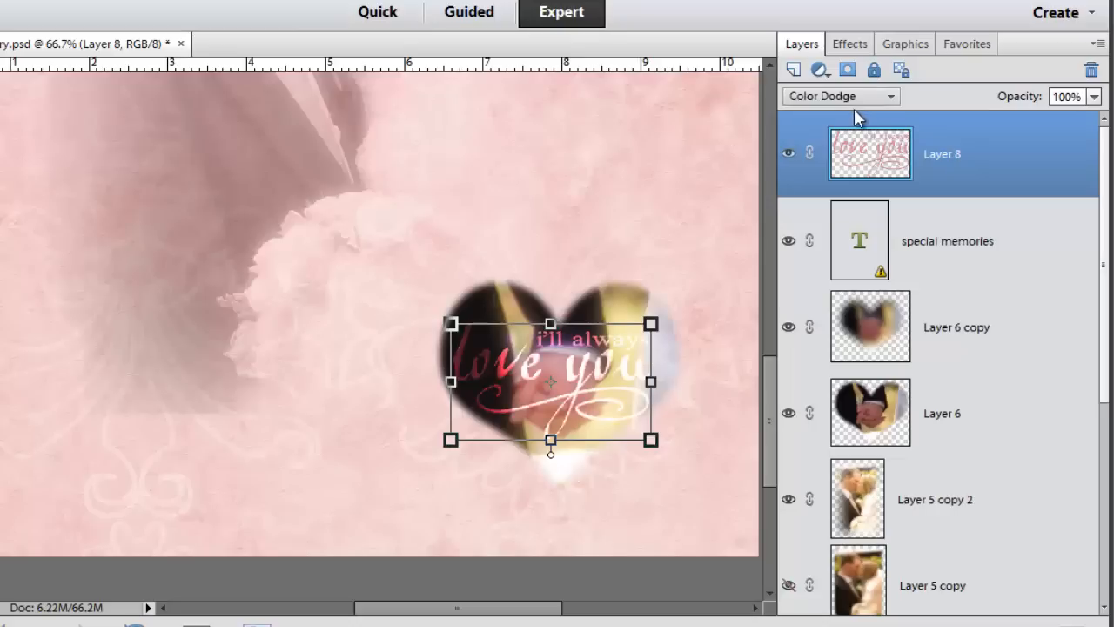
pyautogui.click(839, 96)
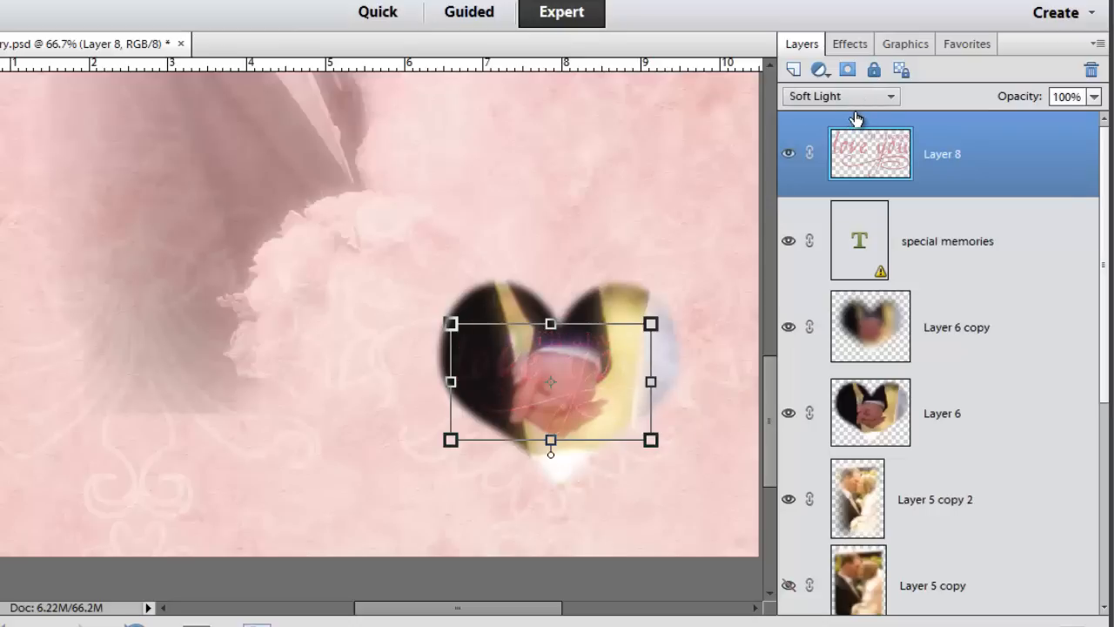
pyautogui.click(838, 95)
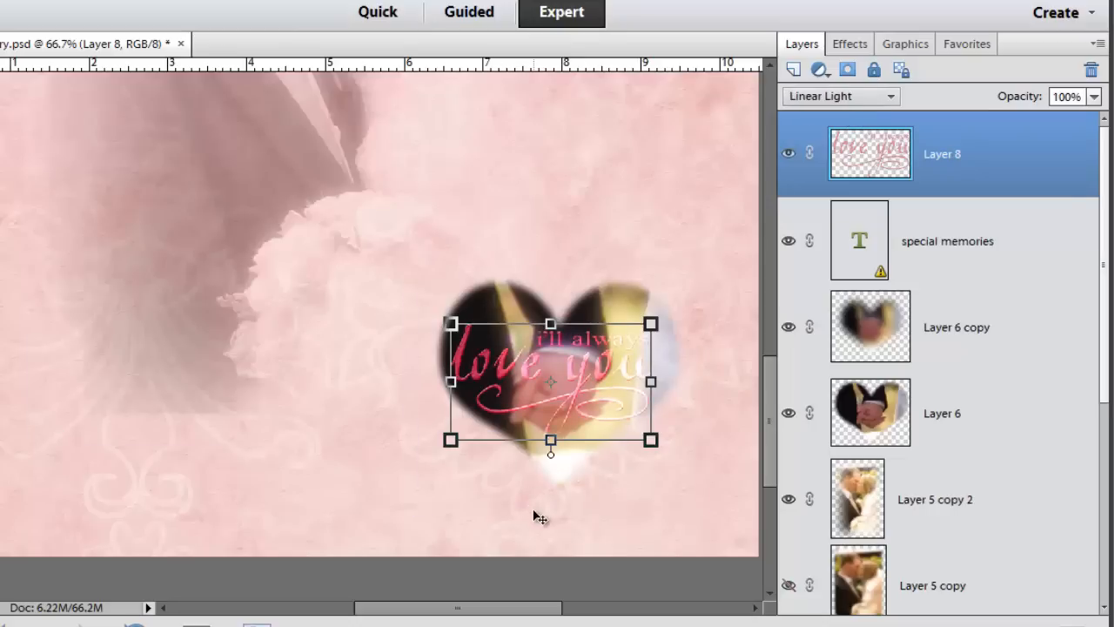
pyautogui.click(837, 96)
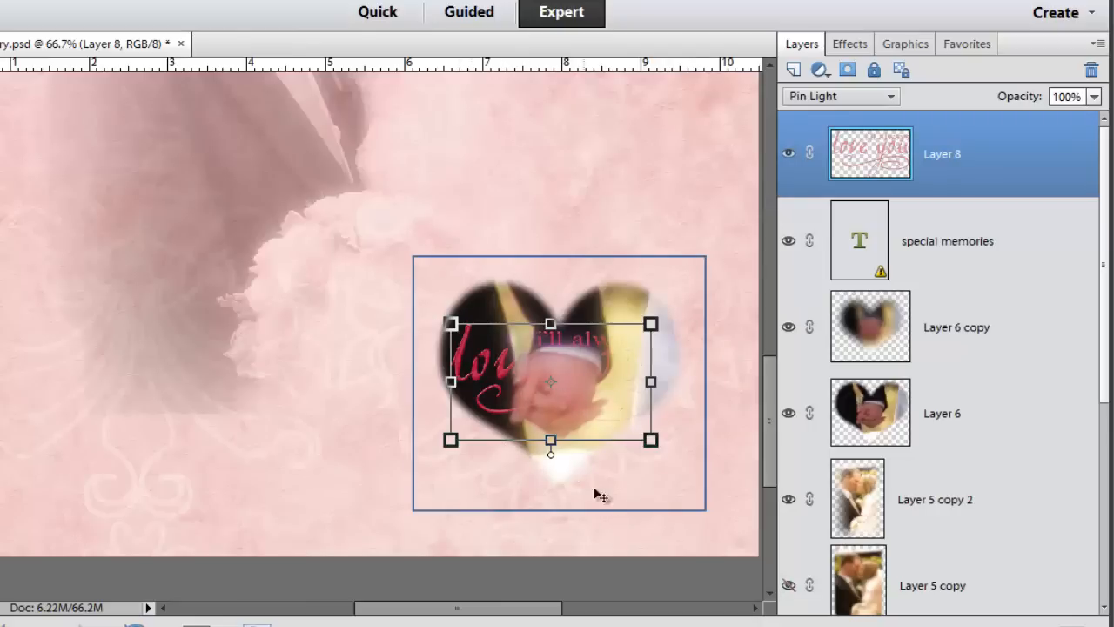
pyautogui.click(838, 96)
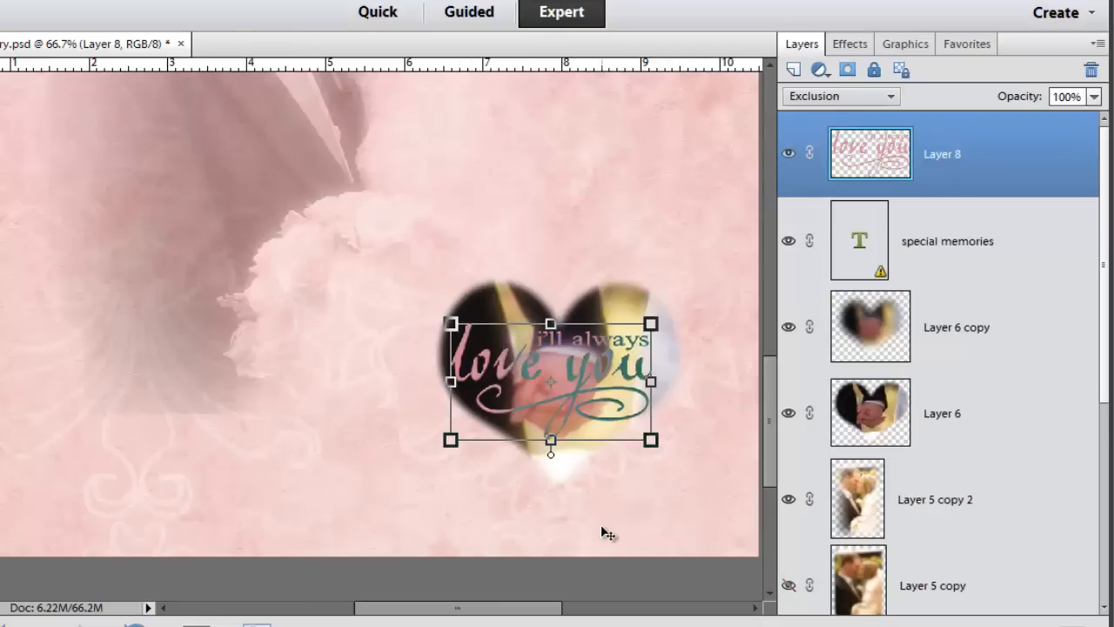
pyautogui.click(835, 95)
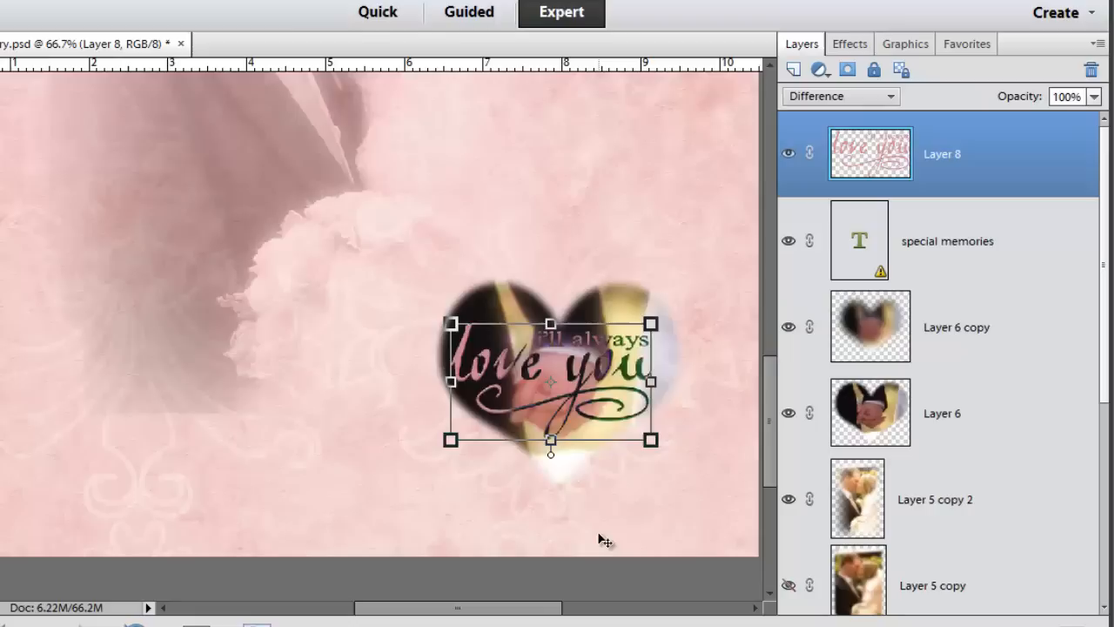
pyautogui.click(838, 96)
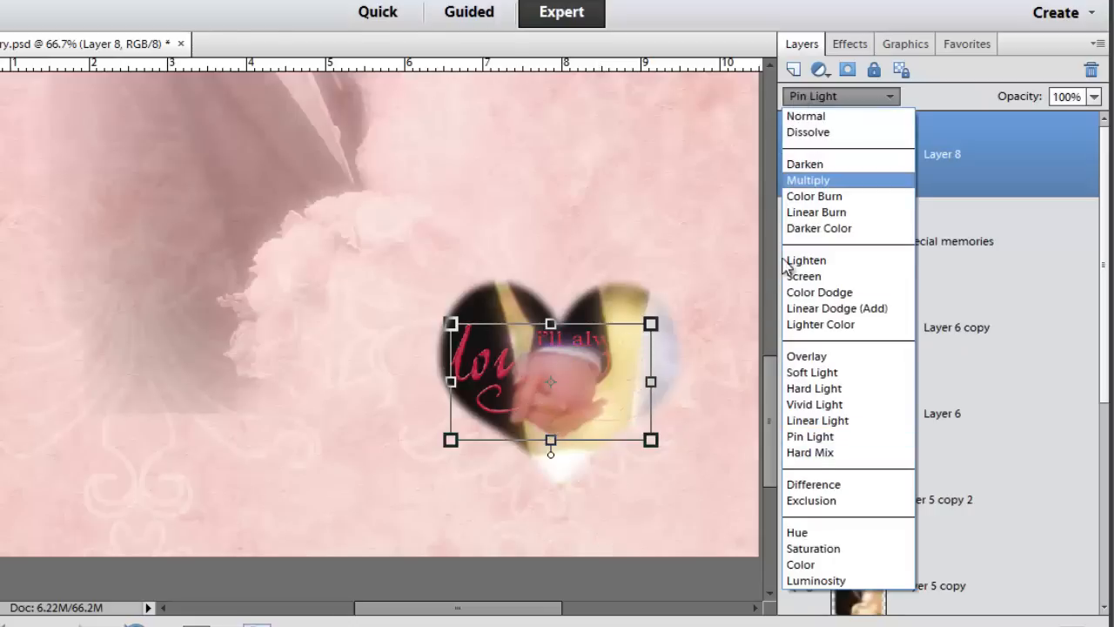
pyautogui.click(804, 276)
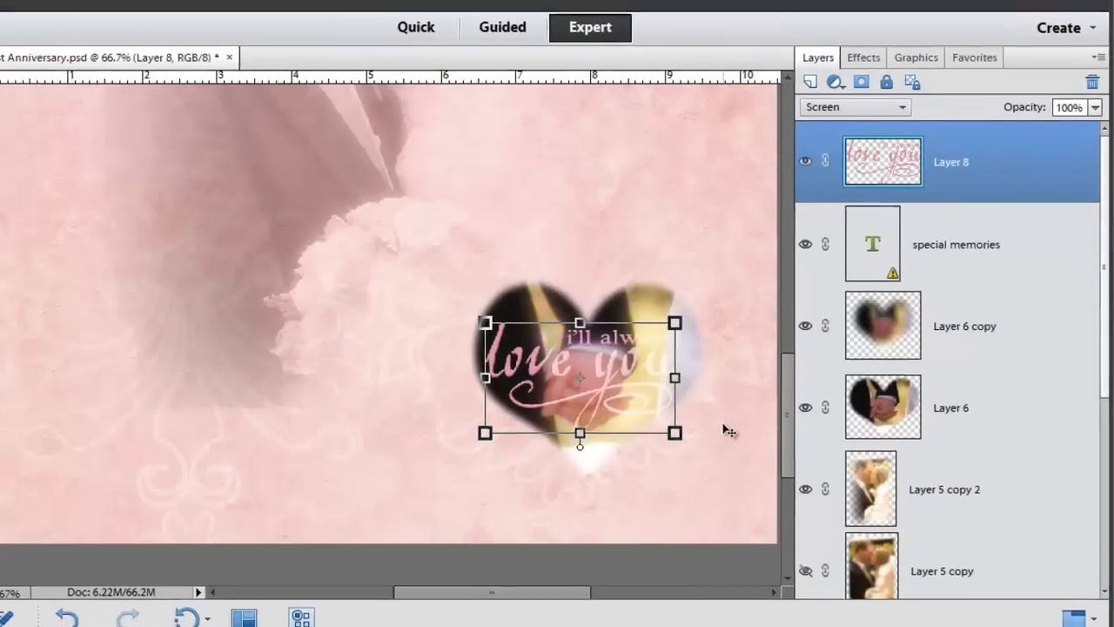